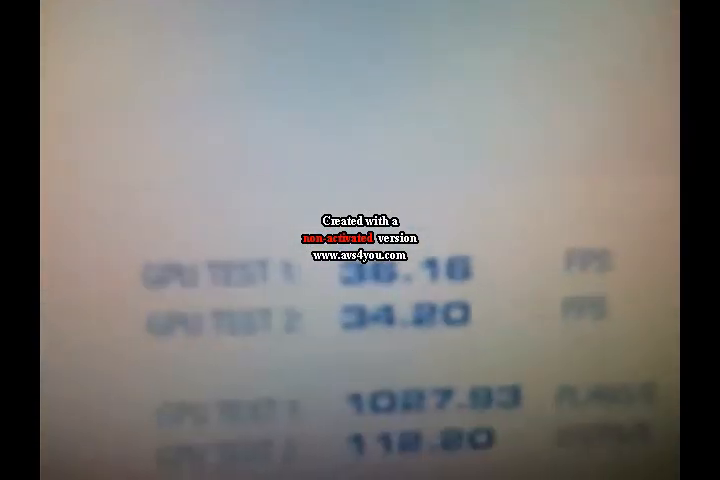
{"action": "scroll", "scroll_direction": "down", "scroll_amount": 3}
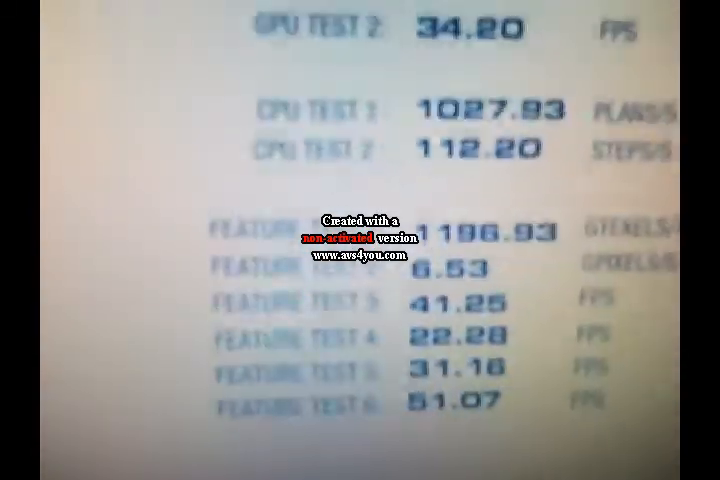
{"action": "scroll", "scroll_direction": "down", "scroll_amount": 3}
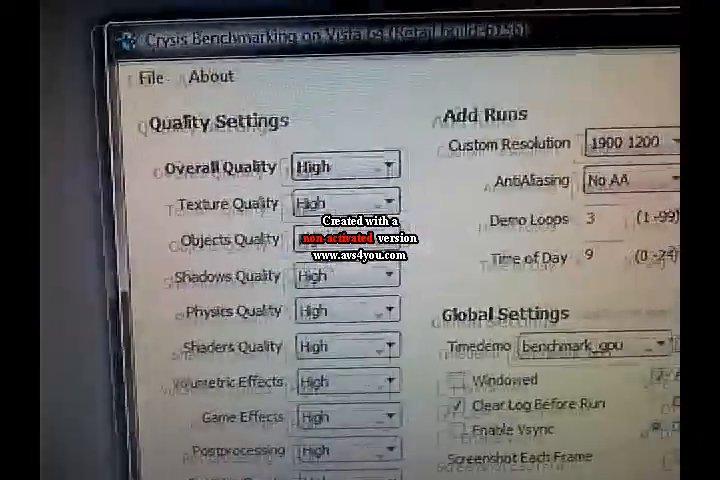
{"action": "scroll", "scroll_direction": "down", "scroll_amount": 3}
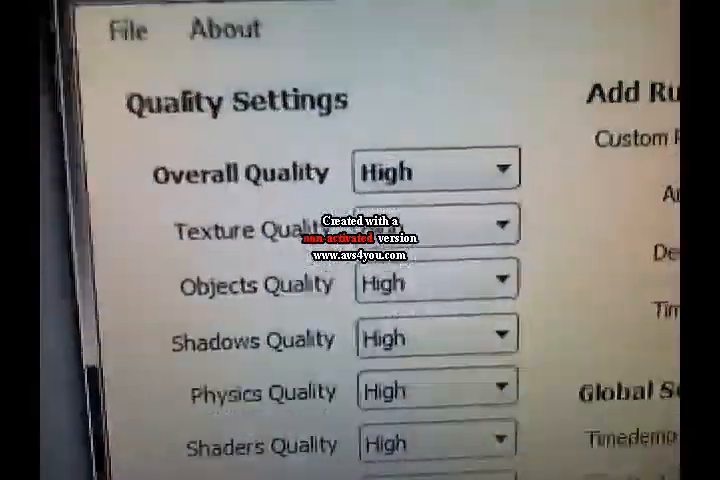
{"action": "scroll", "scroll_direction": "down", "scroll_amount": 3}
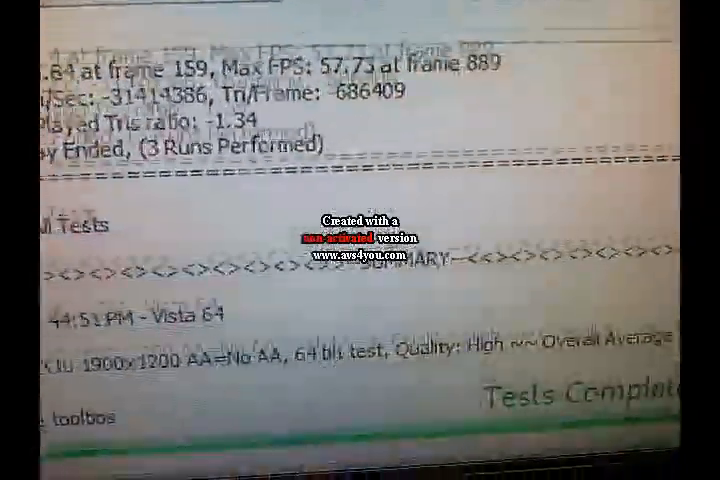
{"action": "scroll", "scroll_direction": "down", "scroll_amount": 3}
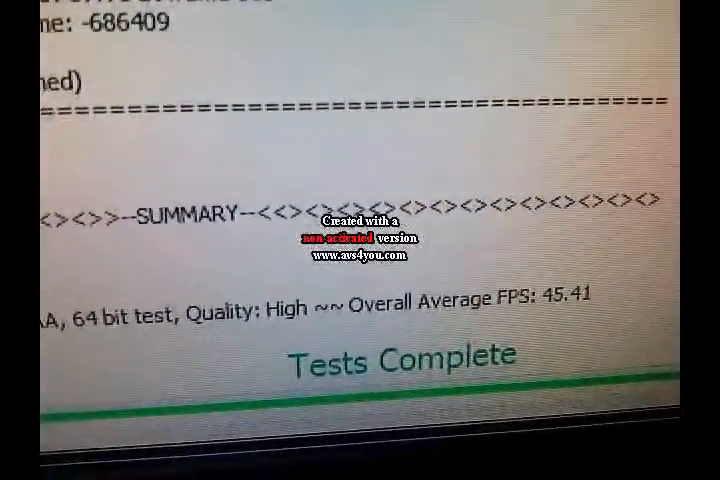